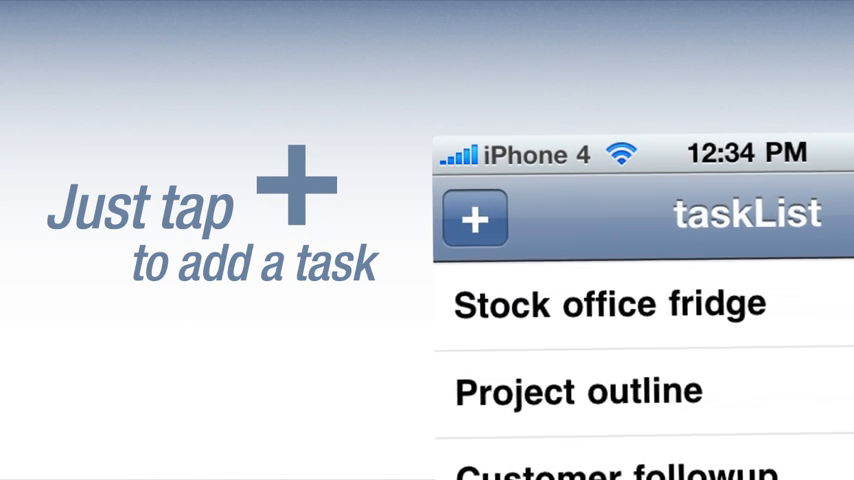
Add a new task titled 'Meet Emi for dinner' and save it
click(474, 220)
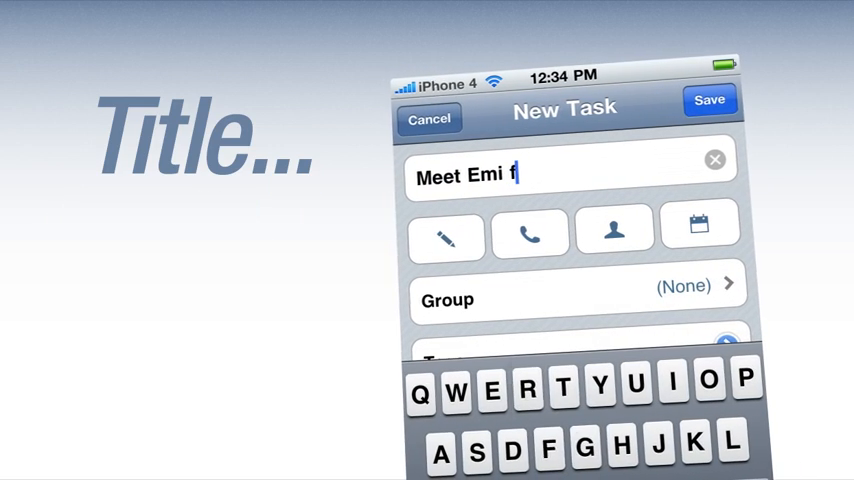
text(or dinner)
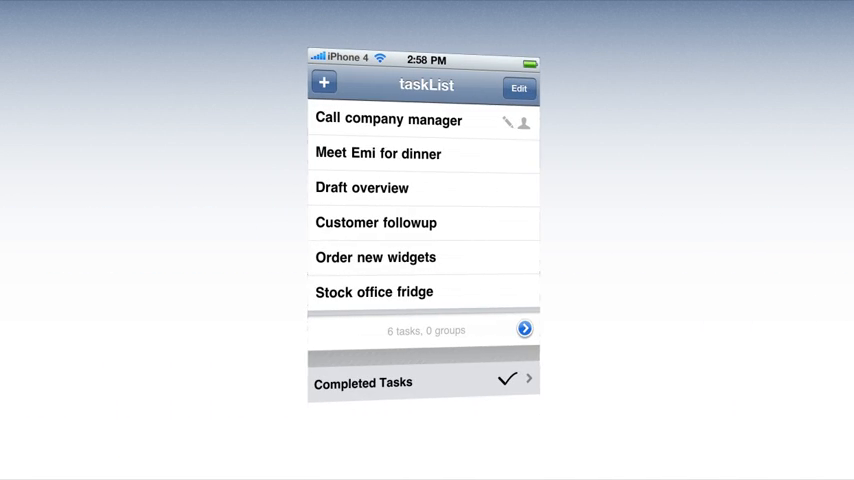
View the contact card linked to 'Call company manager', then return to the list
click(520, 120)
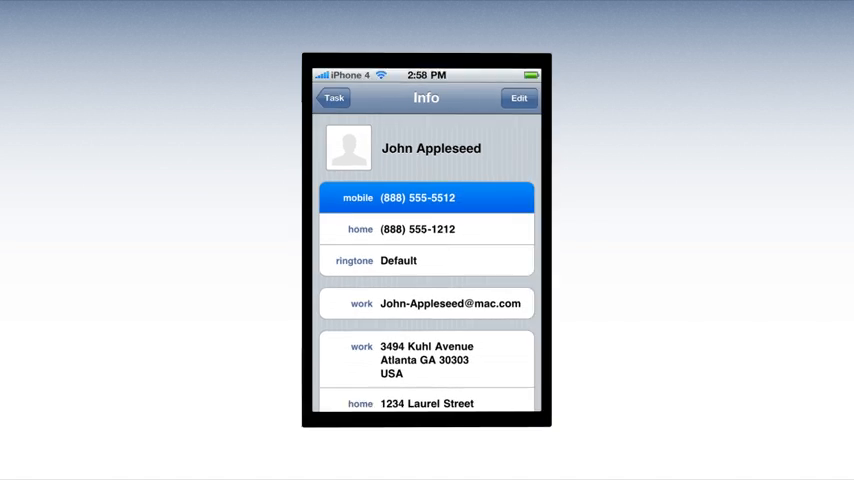
click(334, 98)
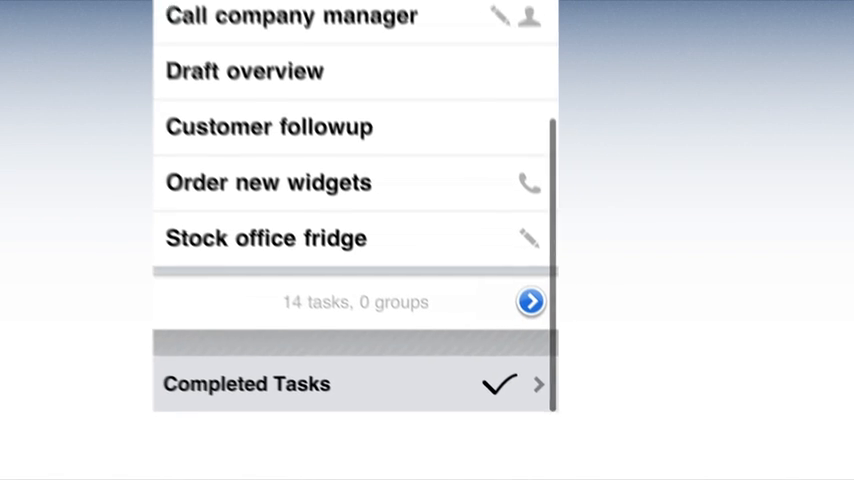
Create a new group named 'Top Project', save it and finish editing groups
click(532, 300)
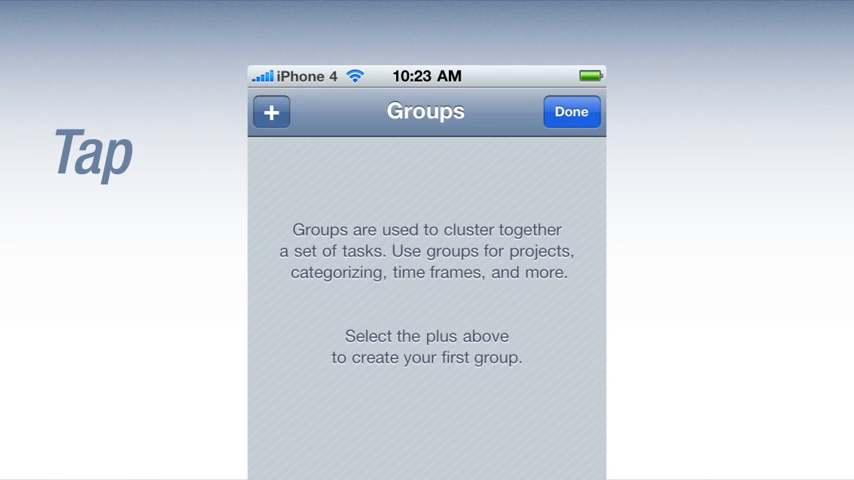
text(Top Pr)
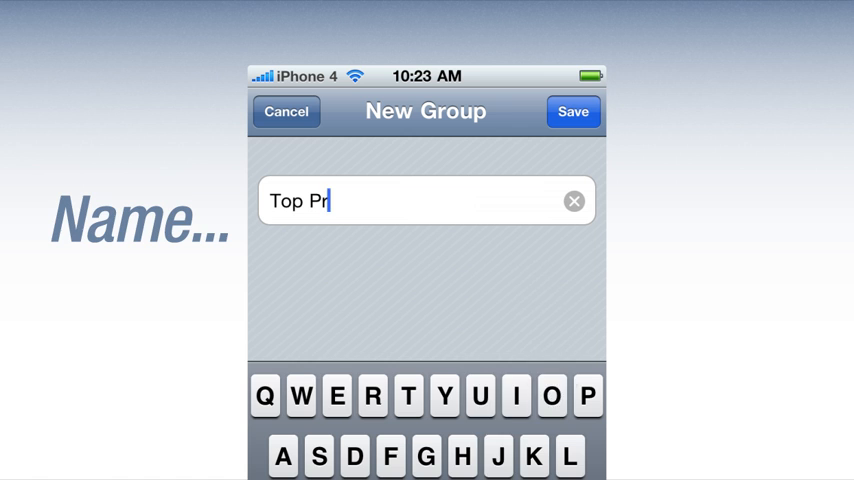
click(572, 112)
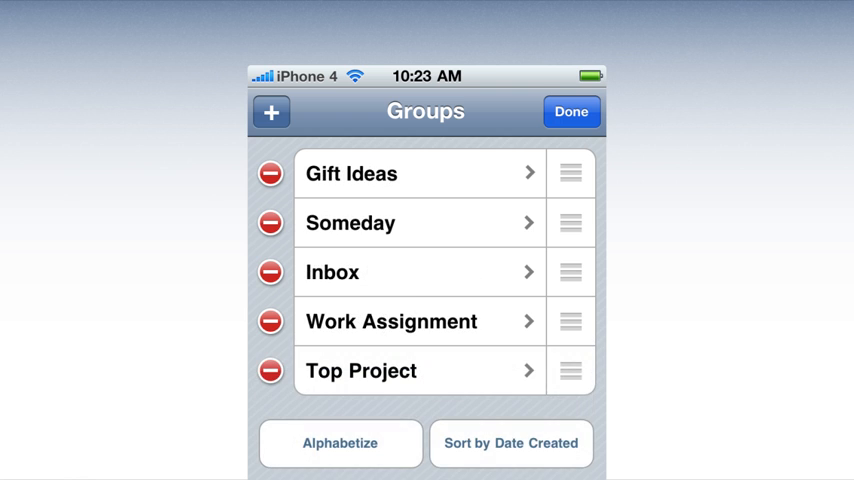
click(572, 112)
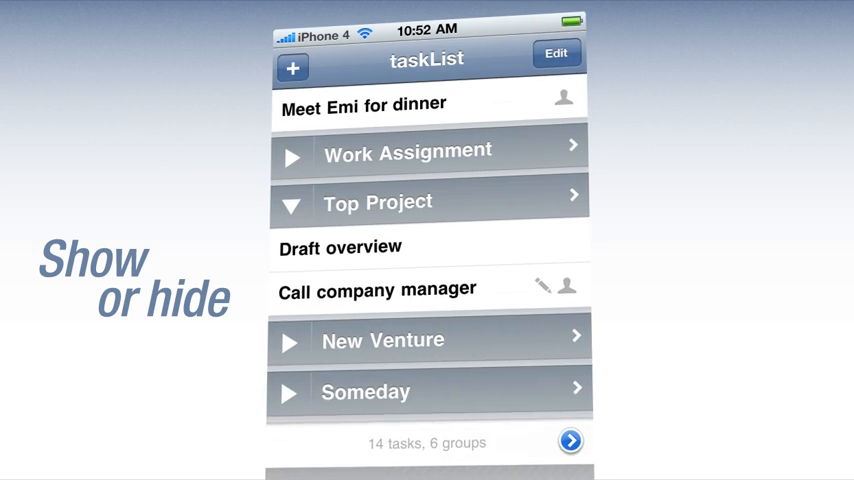
Expand the Work Assignment group to show its 5 tasks
click(426, 150)
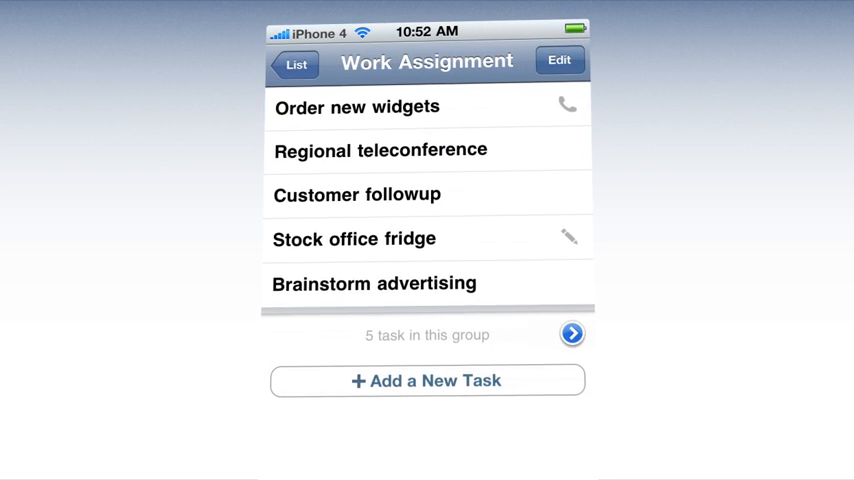